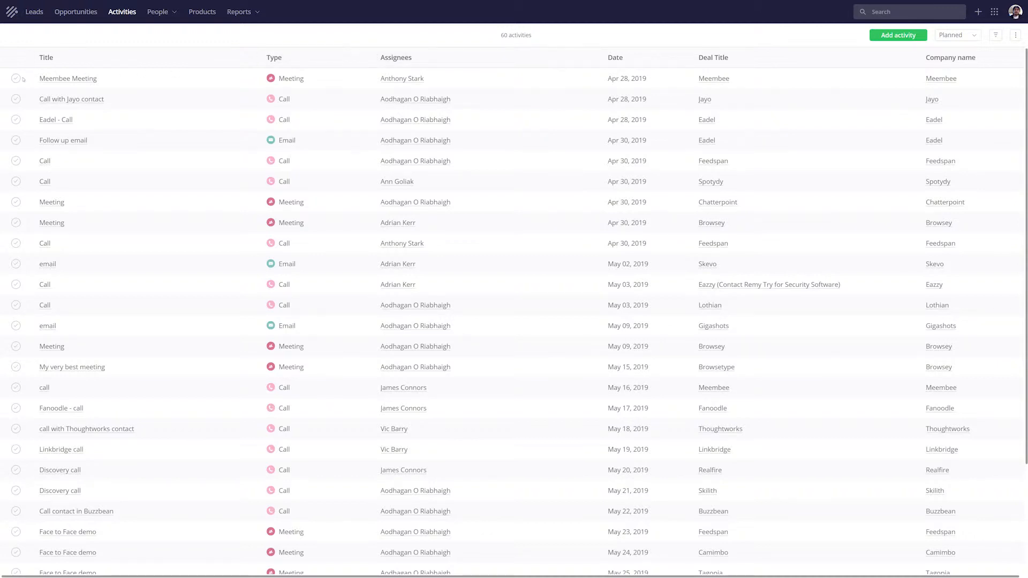
# - Tick the circle beside the Meembee Meeting activity to mark it complete
pyautogui.click(15, 78)
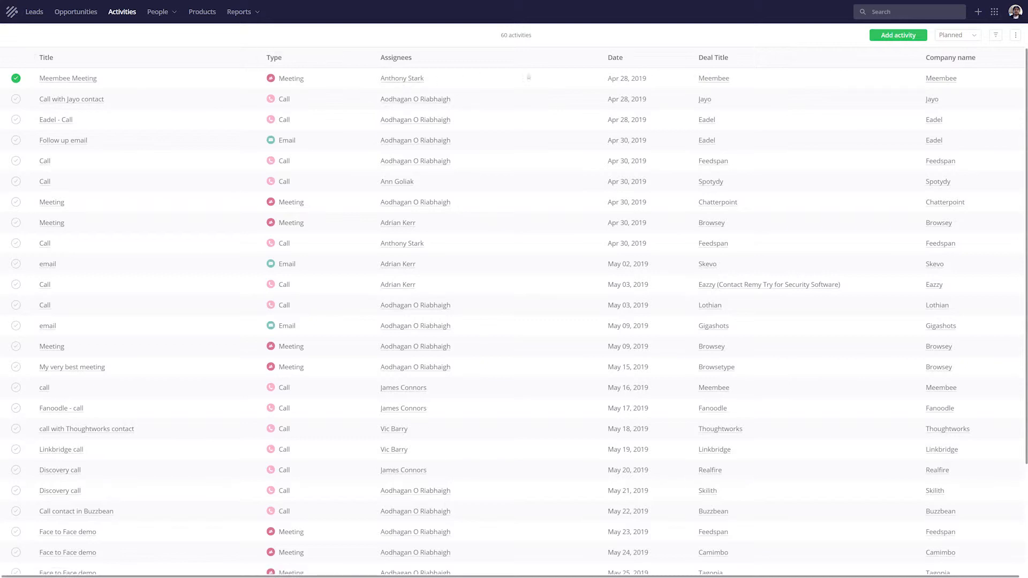
pyautogui.moveTo(605, 86)
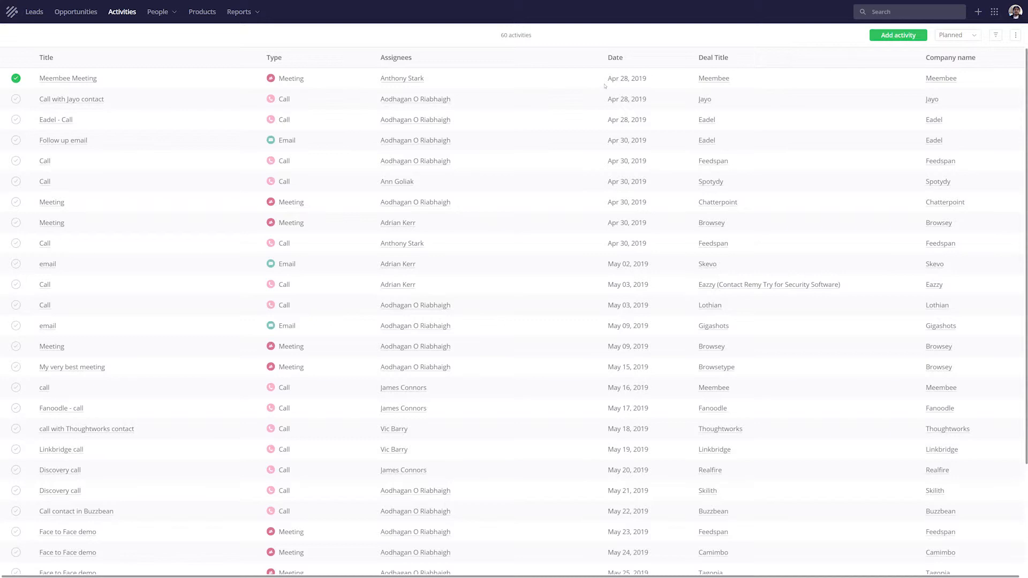
pyautogui.moveTo(738, 82)
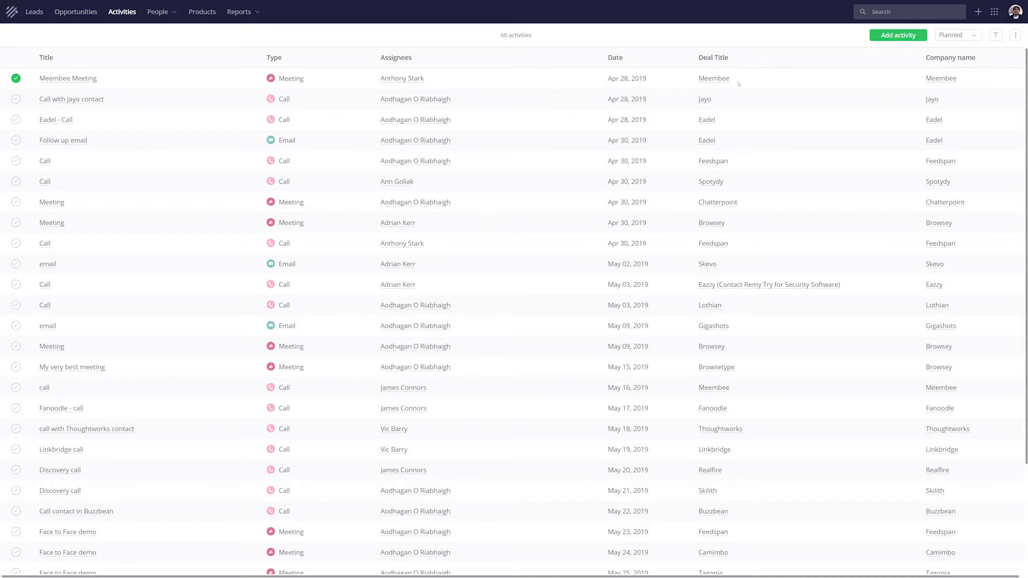
pyautogui.moveTo(922, 83)
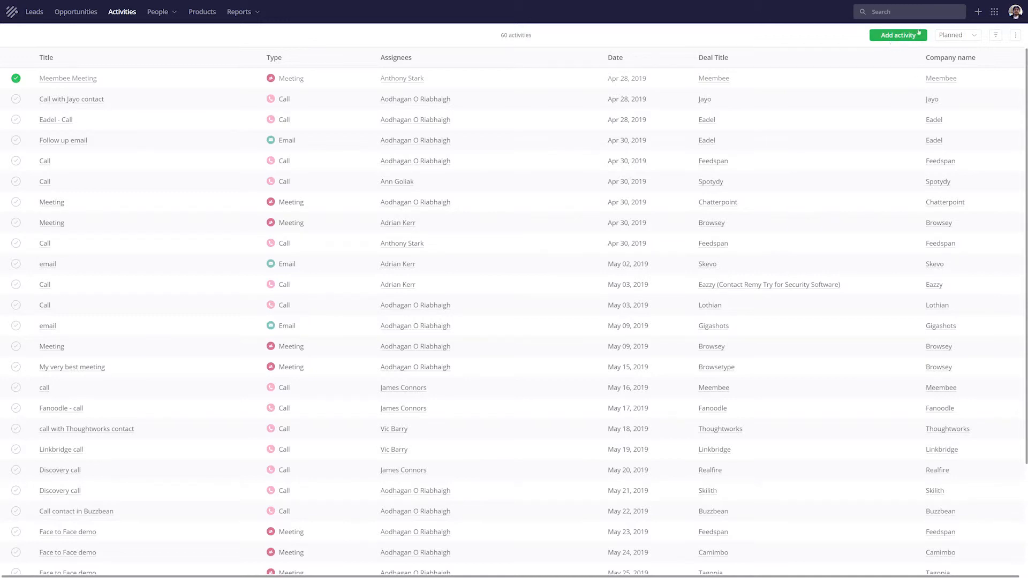
# - Show the activity time-range options: Overdue, Planned, Today, Tomorrow, This week
pyautogui.click(958, 34)
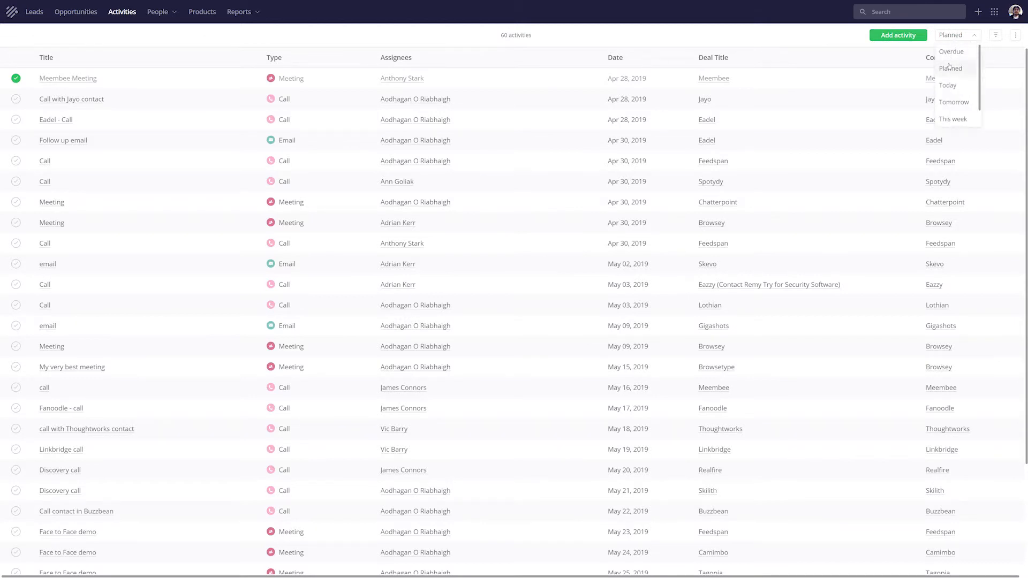
pyautogui.moveTo(948, 85)
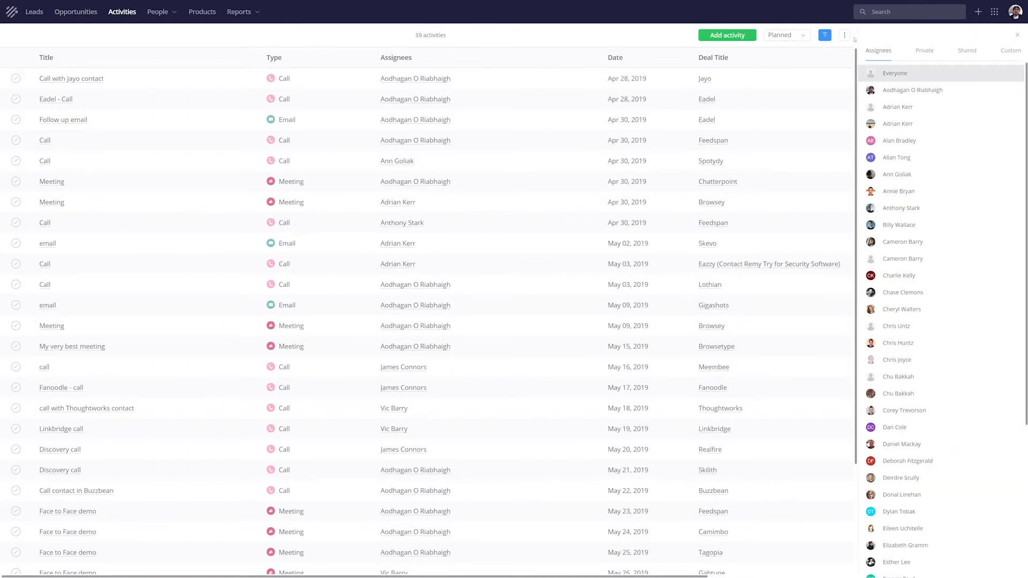
pyautogui.moveTo(912, 90)
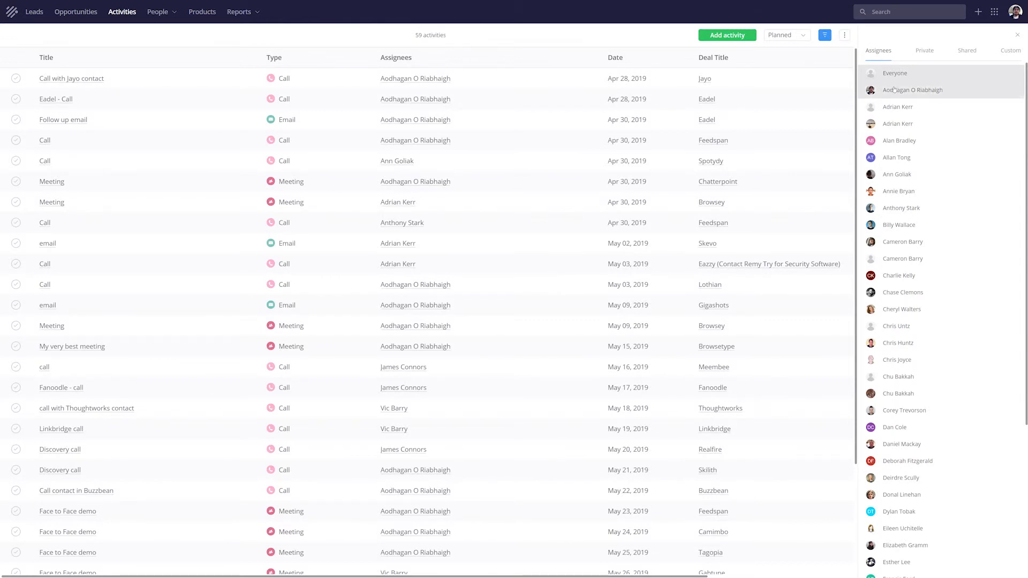
# - Filter activities by one assignee, then apply the private Non-Meeting Activities filter
pyautogui.click(913, 89)
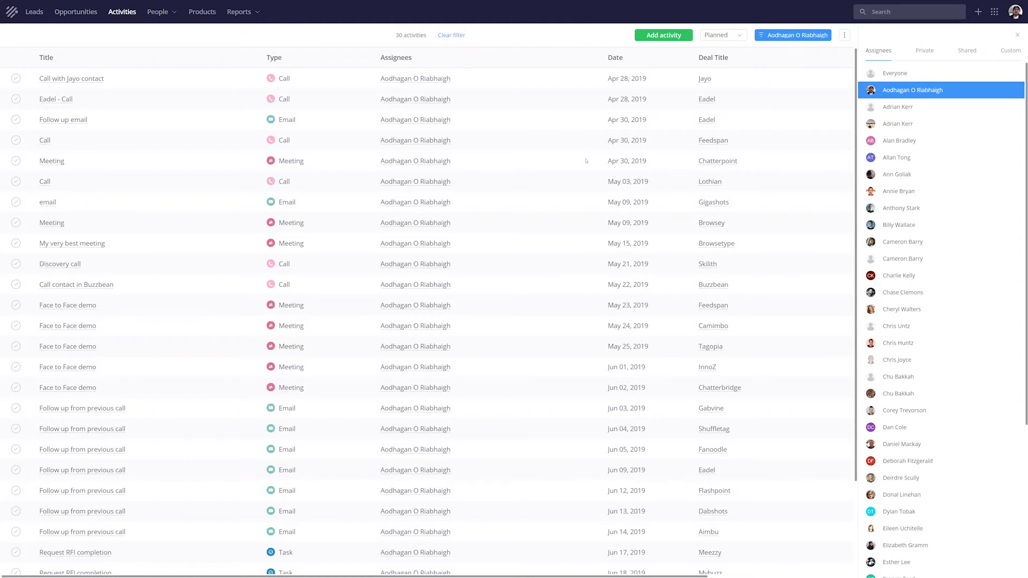
pyautogui.moveTo(572, 164)
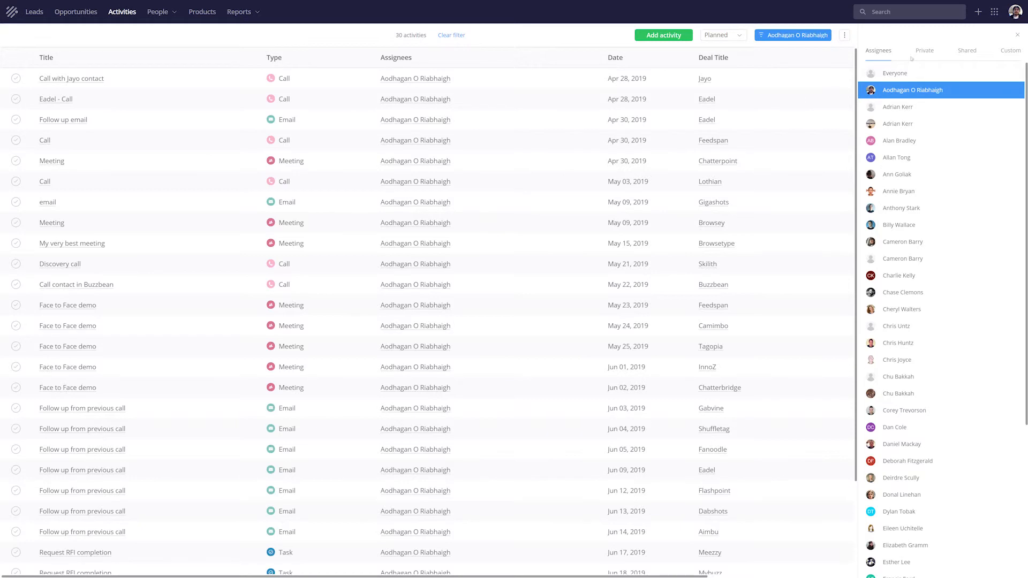
pyautogui.click(925, 50)
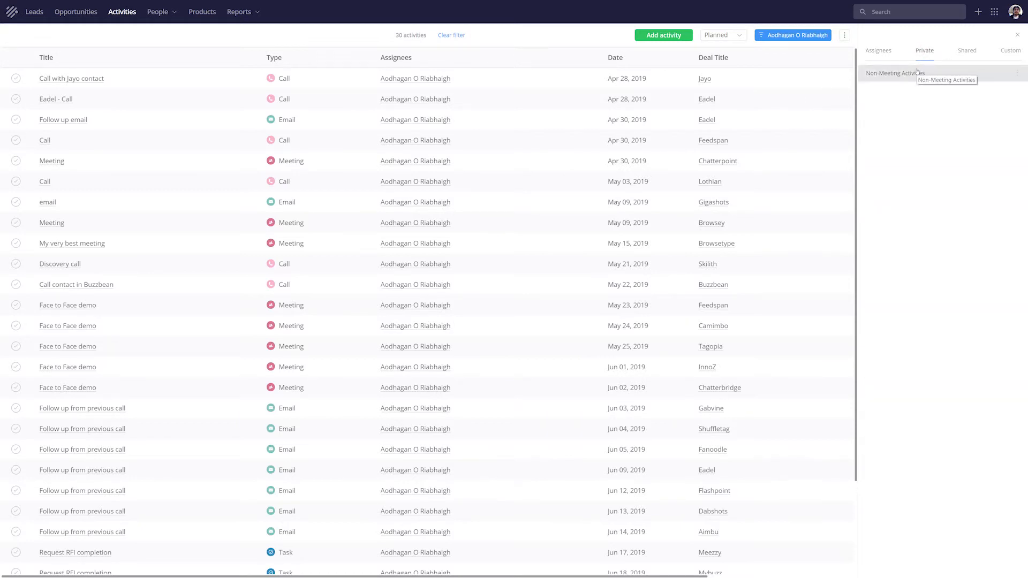
pyautogui.click(895, 72)
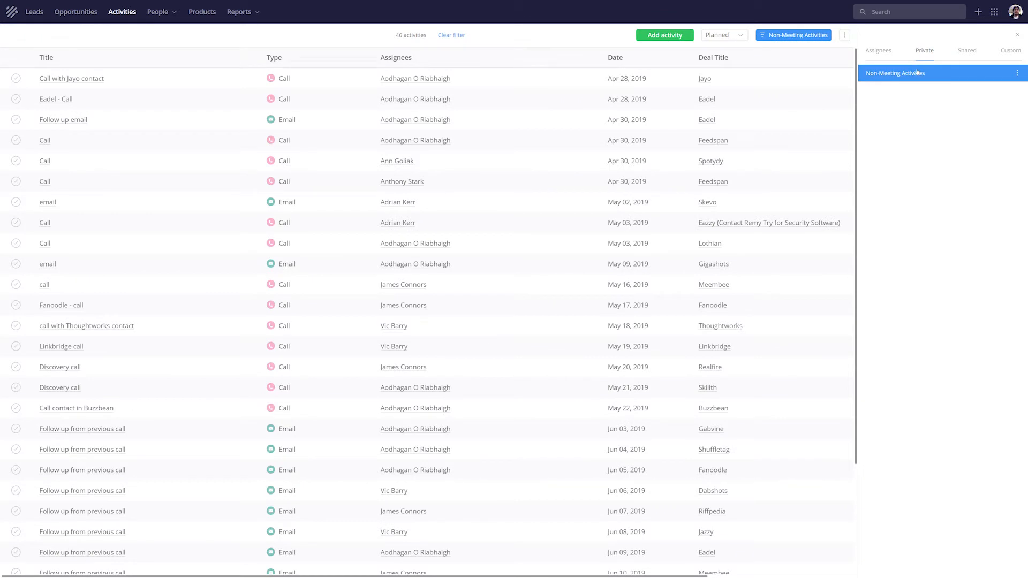
# - Apply the shared Incomplete filter (59 activities) and view its custom status condition
pyautogui.click(966, 50)
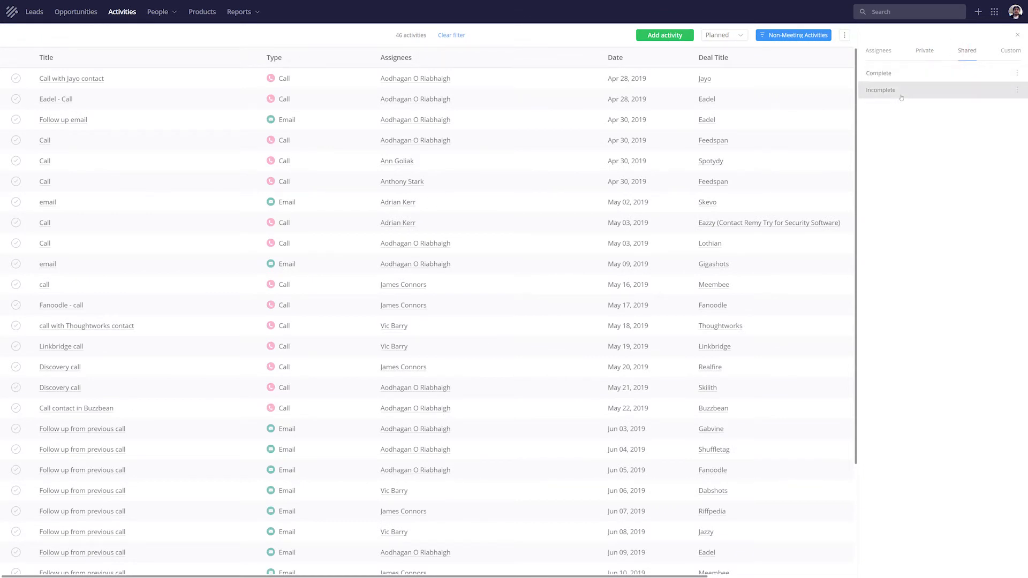
pyautogui.click(880, 90)
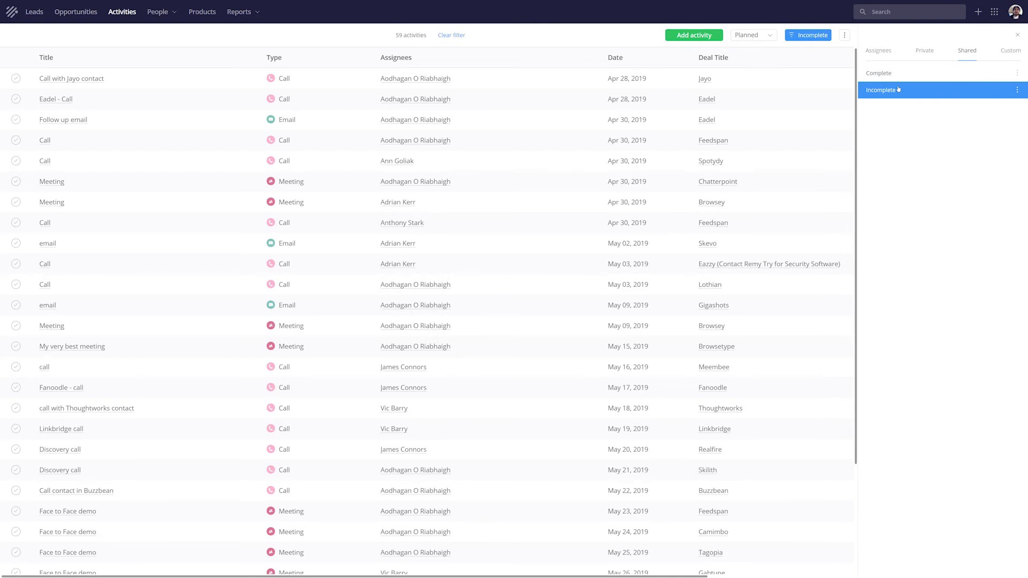
pyautogui.moveTo(1009, 50)
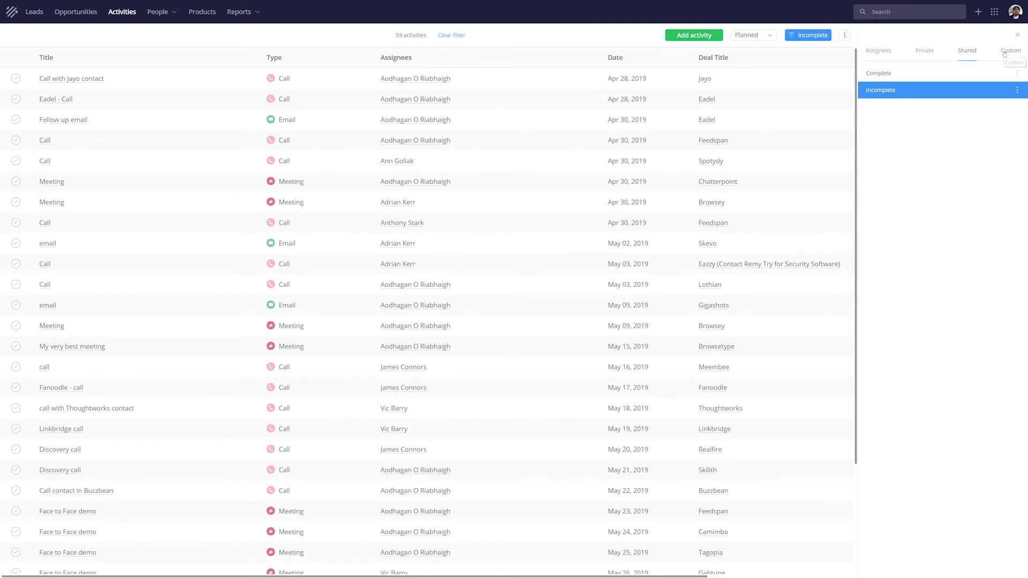
pyautogui.click(1006, 50)
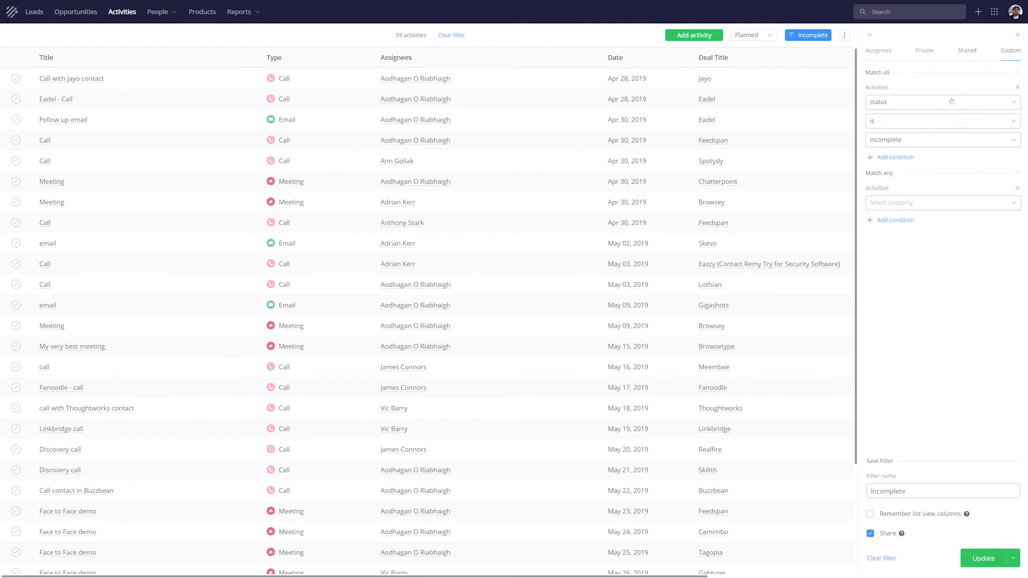